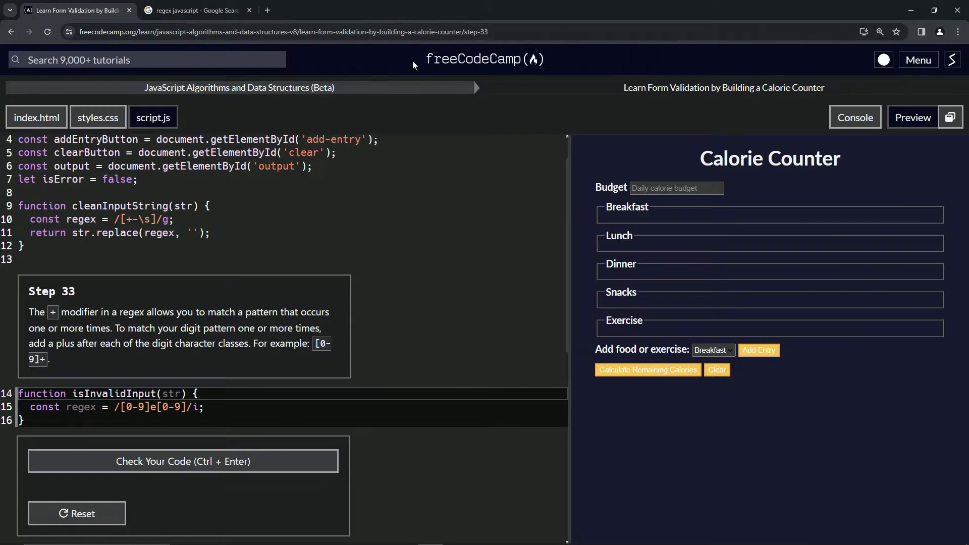
mouse_move(239, 86)
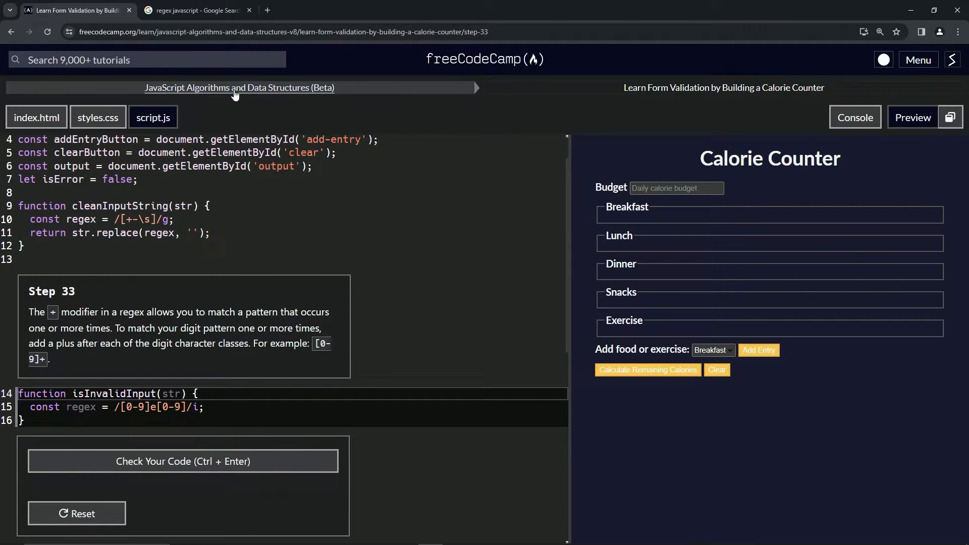
mouse_move(724, 87)
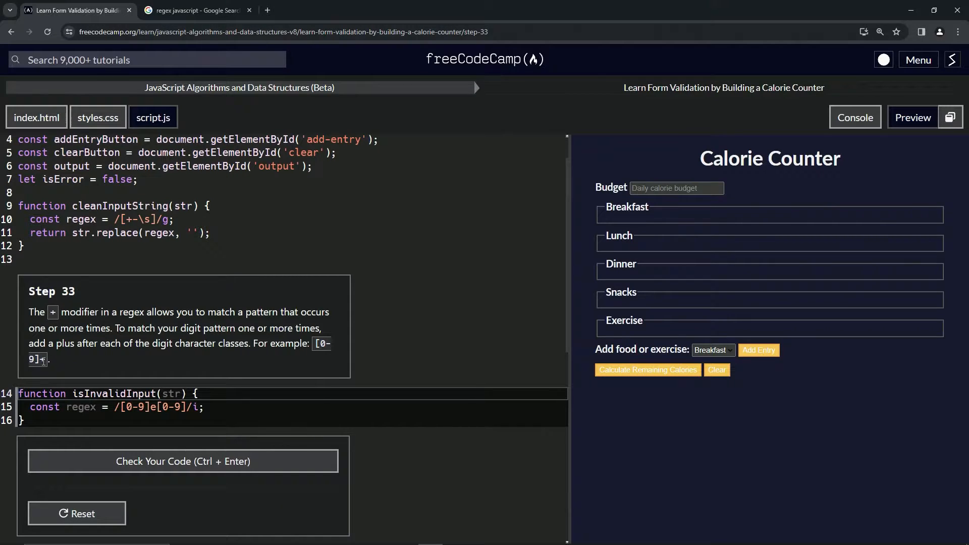
mouse_move(169, 362)
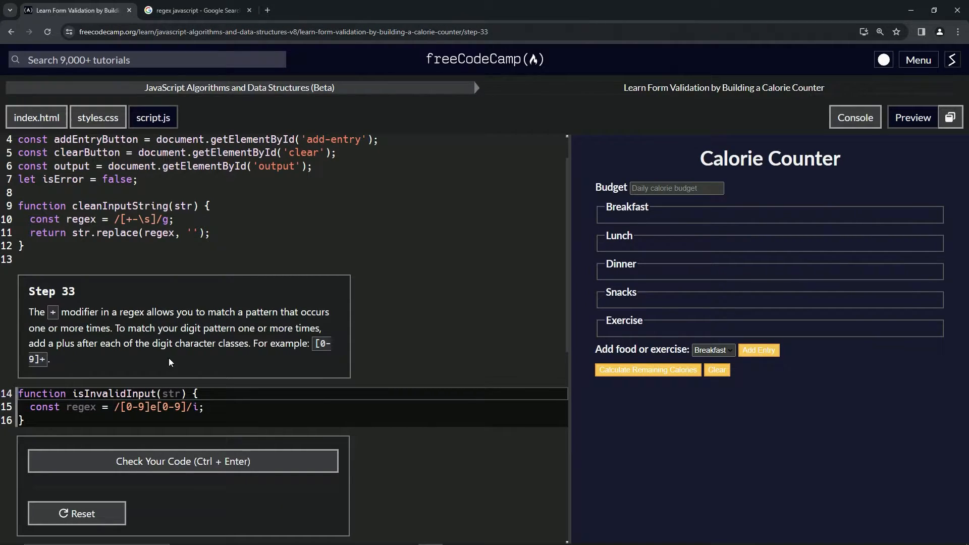
Step: Switch to the 'regex javascript' Google results and go into the MDN regular expressions guide
click(192, 10)
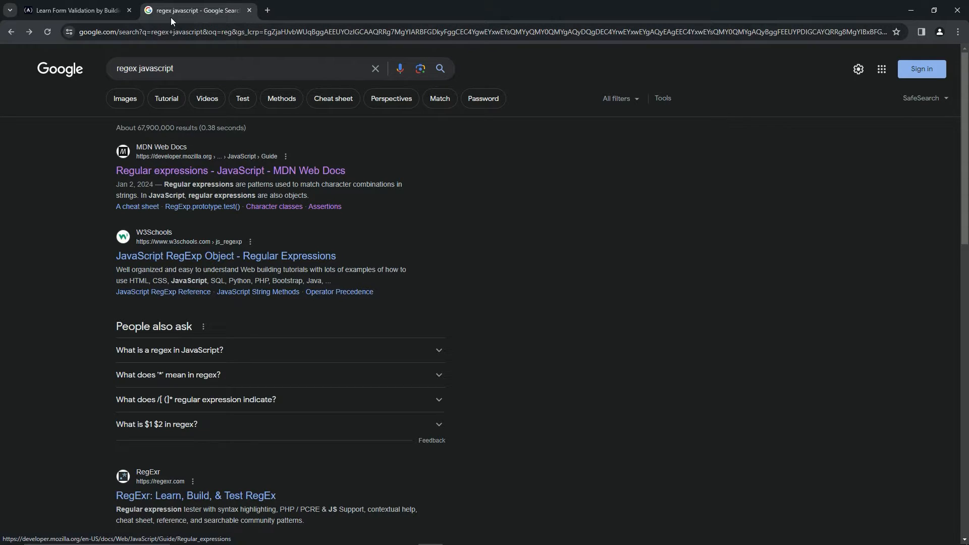
click(230, 171)
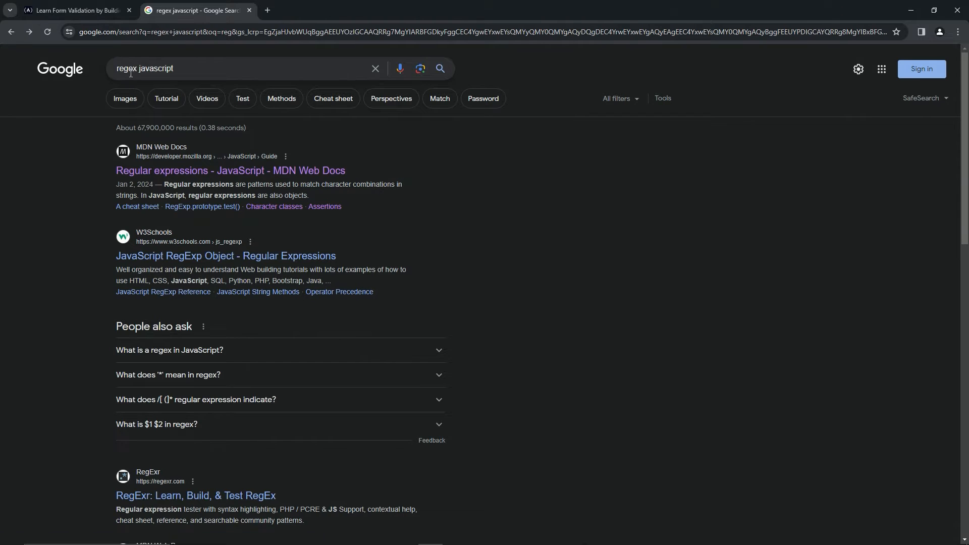
click(230, 170)
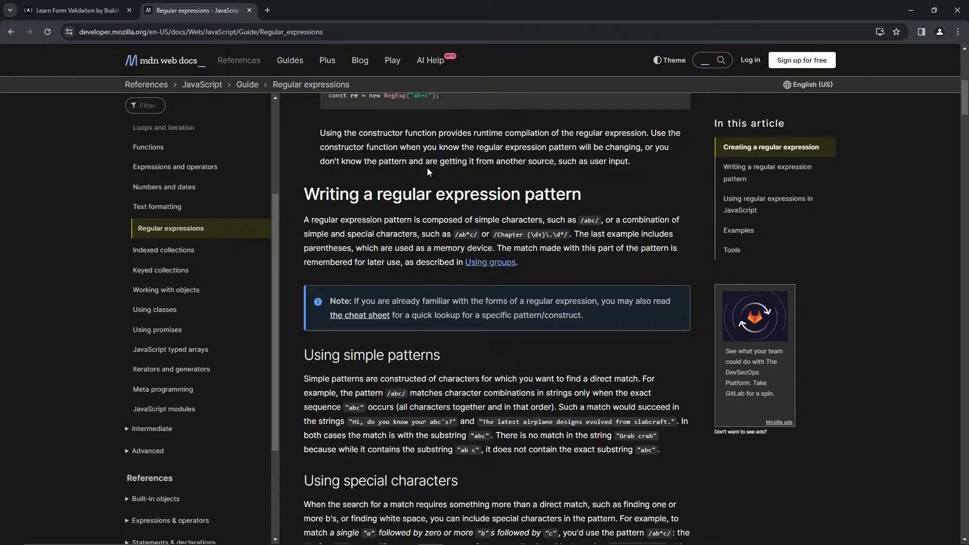
Step: Reach the special characters table and follow its Quantifiers link
scroll(down, 3)
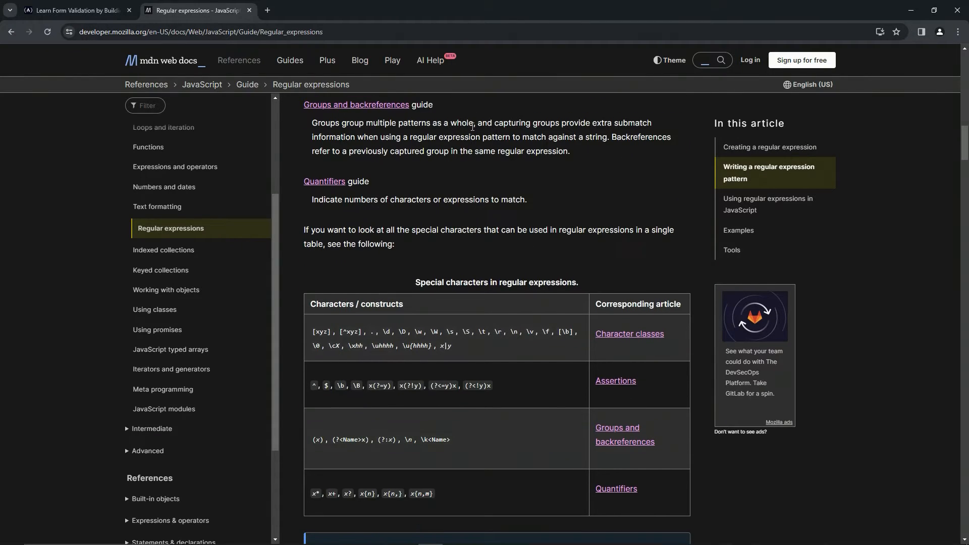
scroll(down, 3)
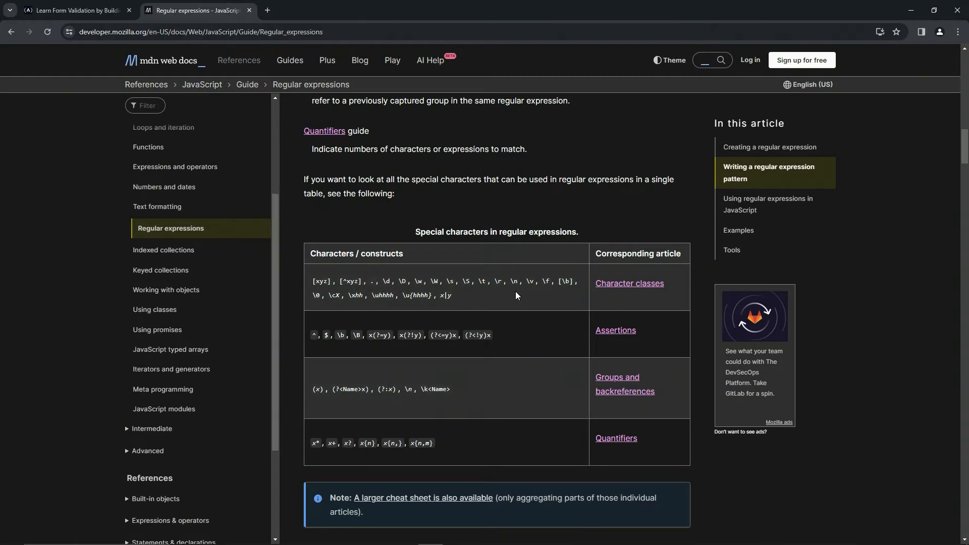
mouse_move(351, 453)
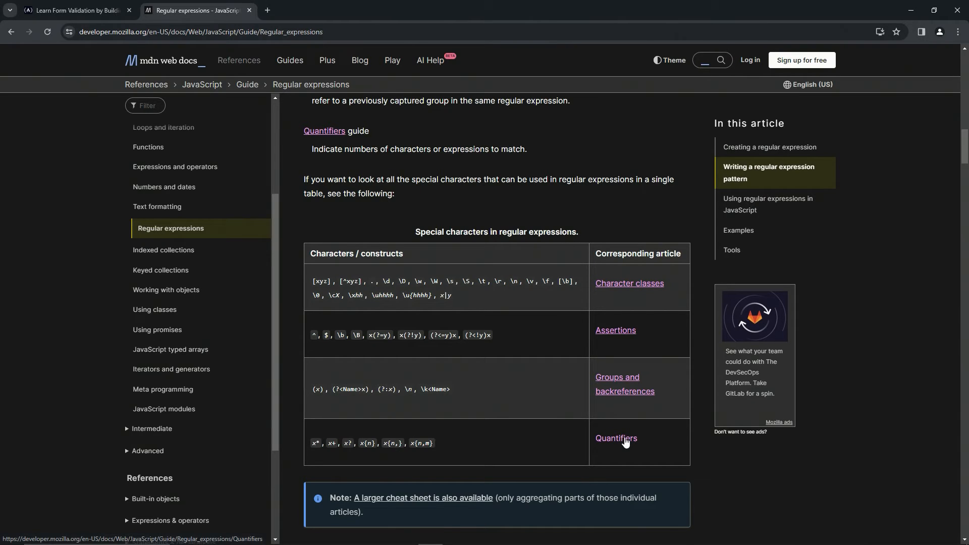
click(616, 439)
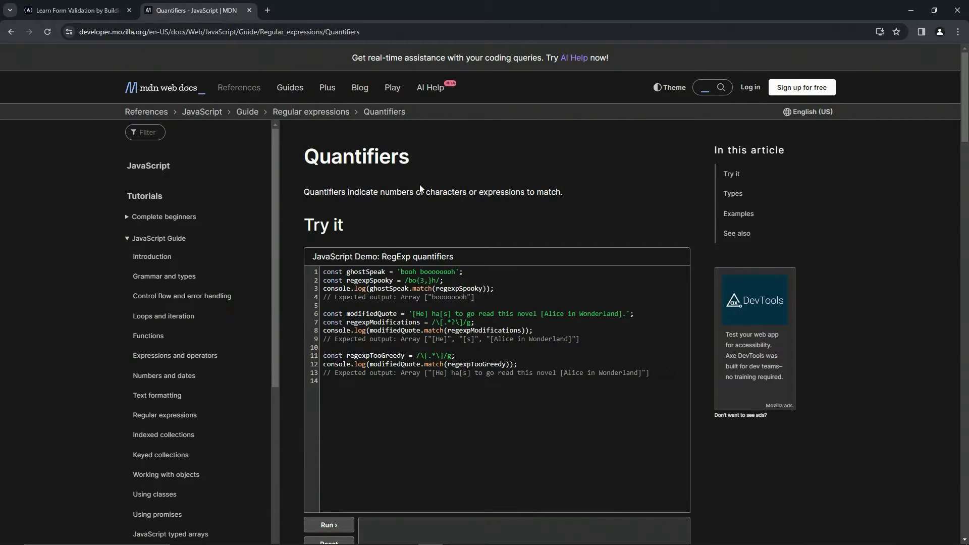
Step: Read the x+ one-or-more row in the quantifiers table, then return to the Step 33 editor
scroll(down, 3)
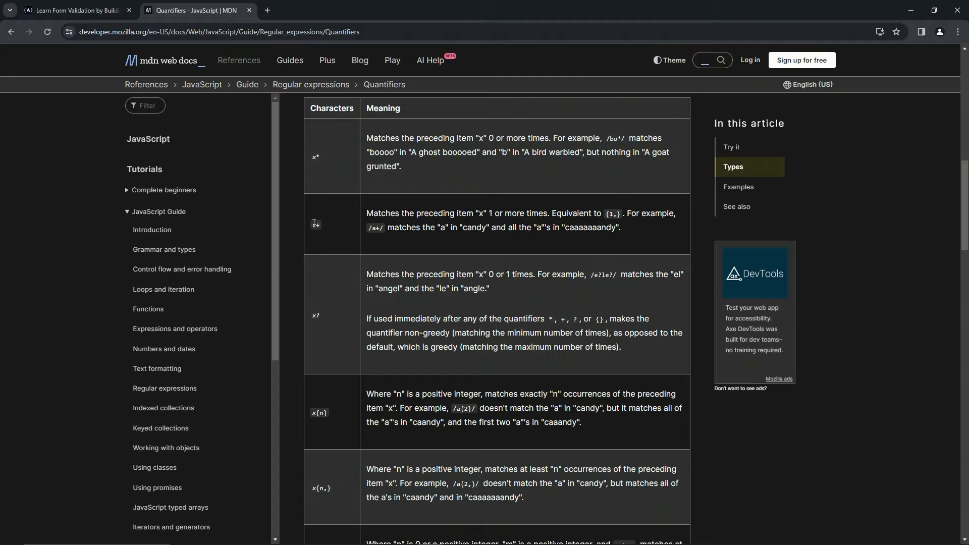
mouse_move(381, 209)
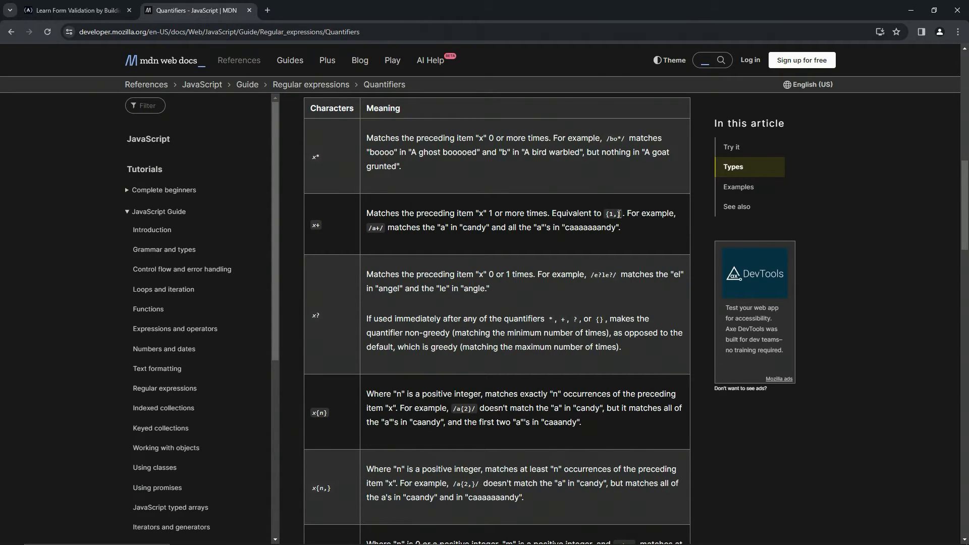
mouse_move(629, 213)
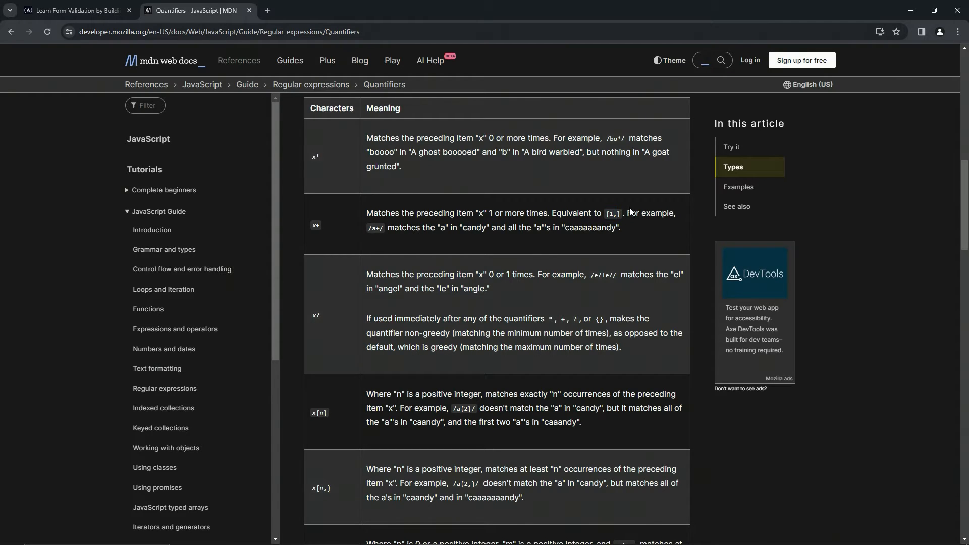
mouse_move(675, 211)
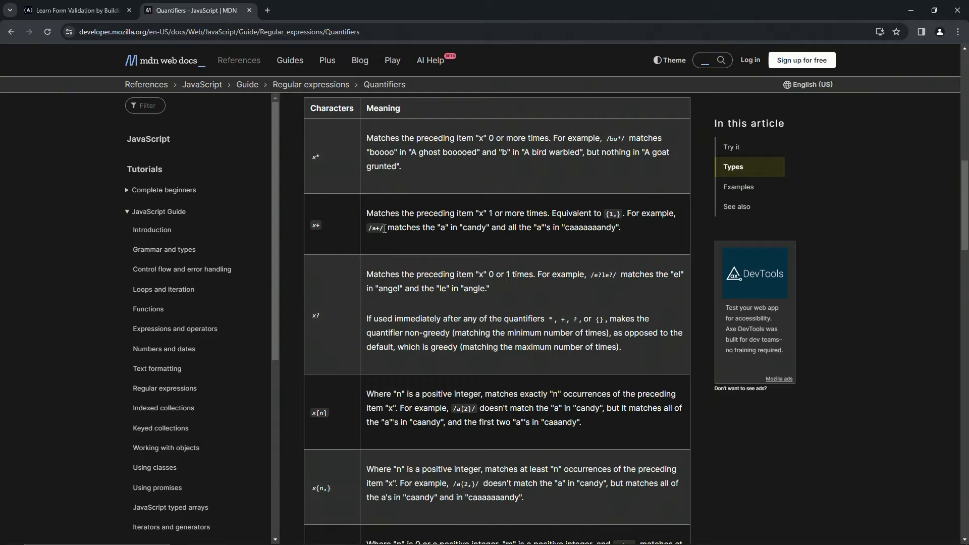
mouse_move(453, 232)
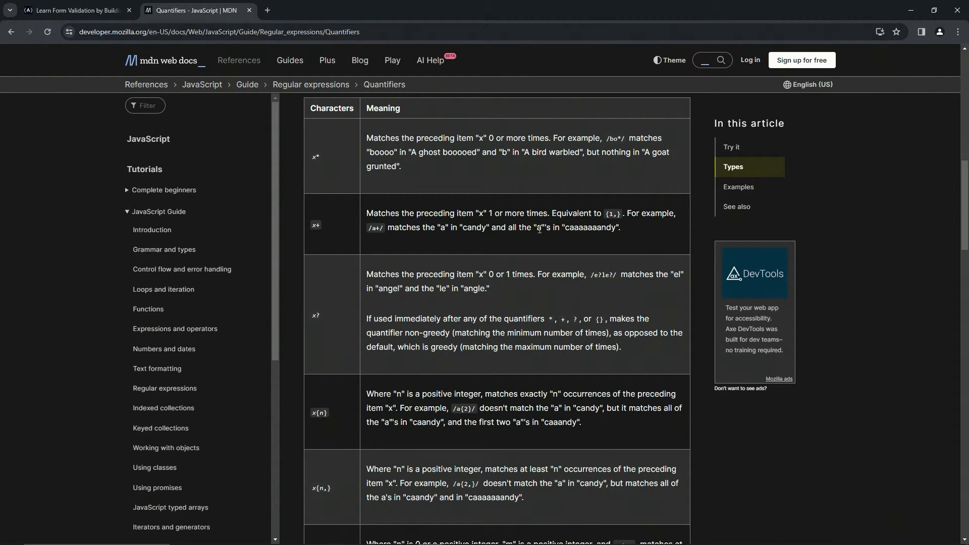
mouse_move(566, 230)
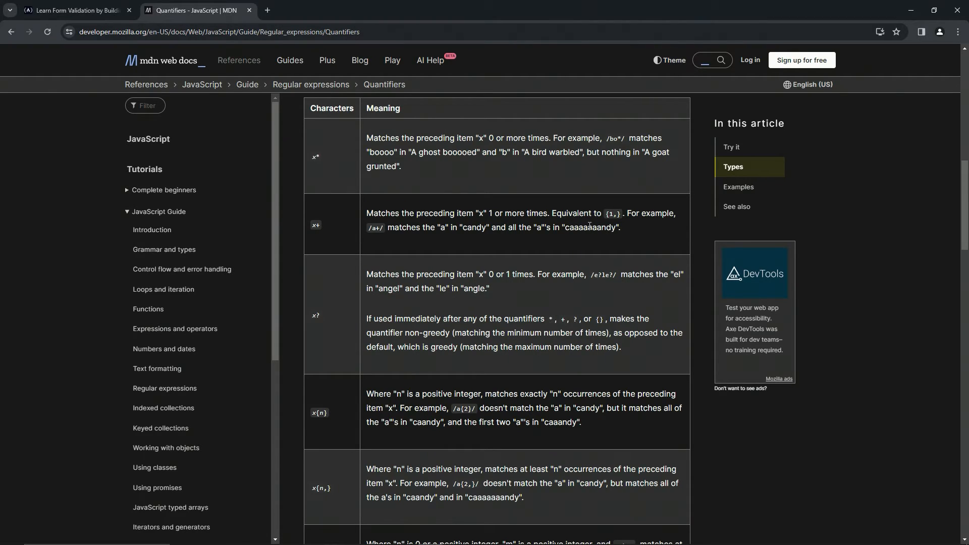
click(74, 11)
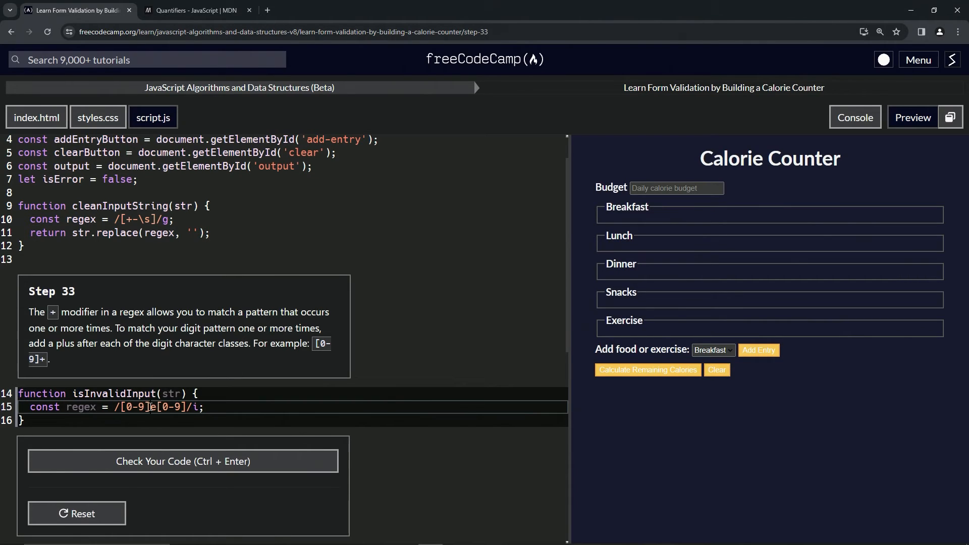
Step: Add + after each [0-9] so the regex reads /[0-9]+e[0-9]+/i, pass the check and advance to Step 34
text(+)
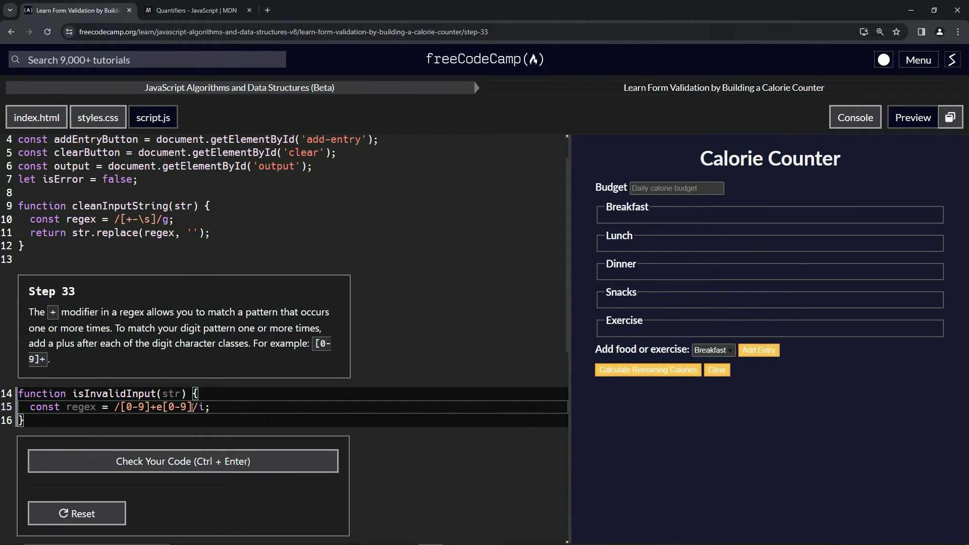
text(+)
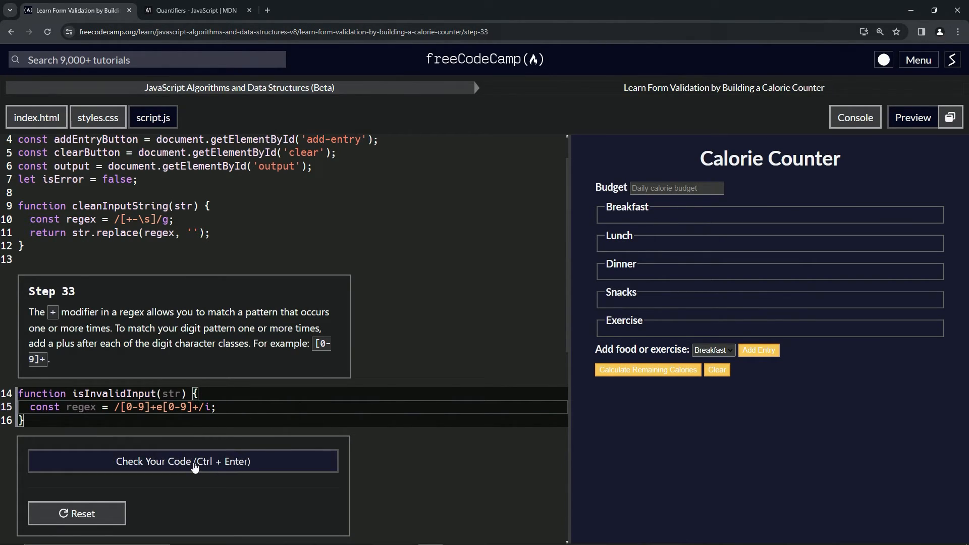
click(183, 461)
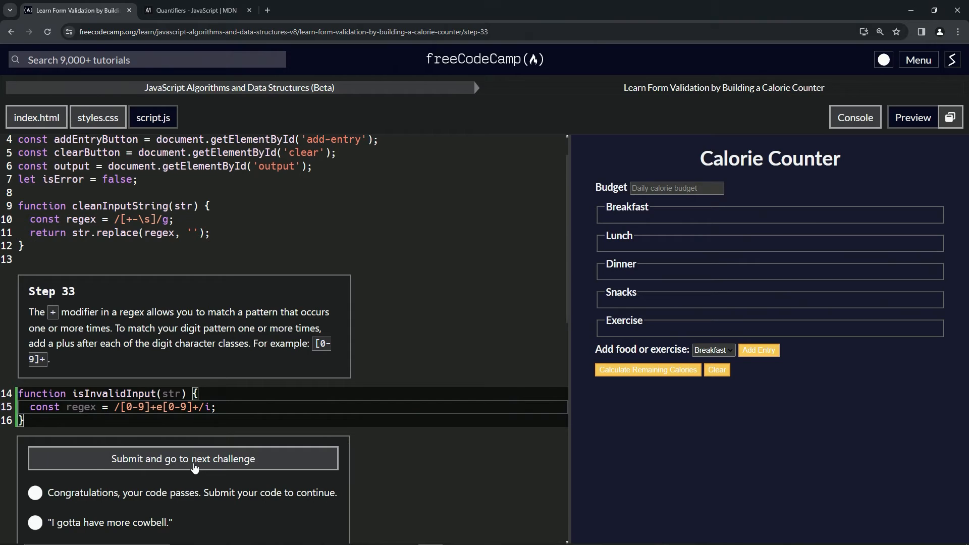
click(182, 458)
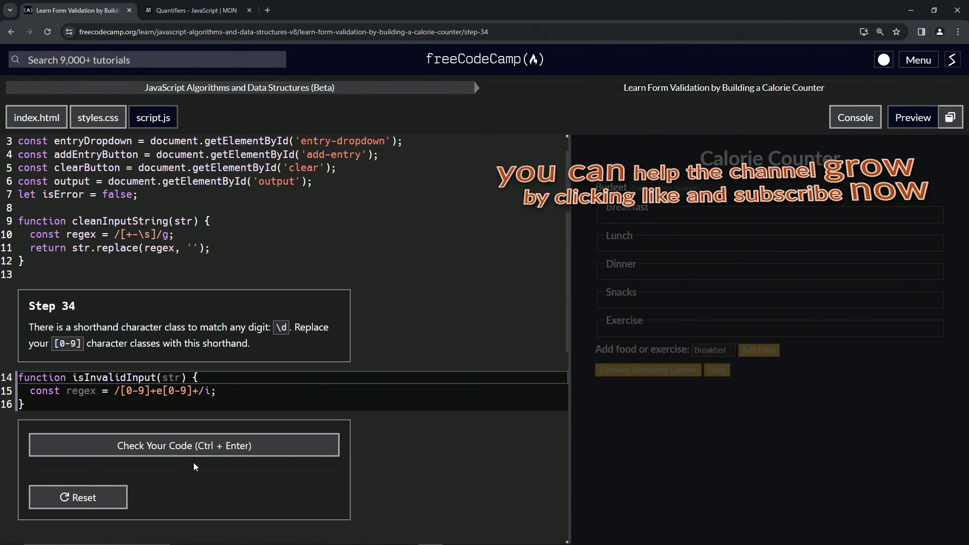
mouse_move(50, 322)
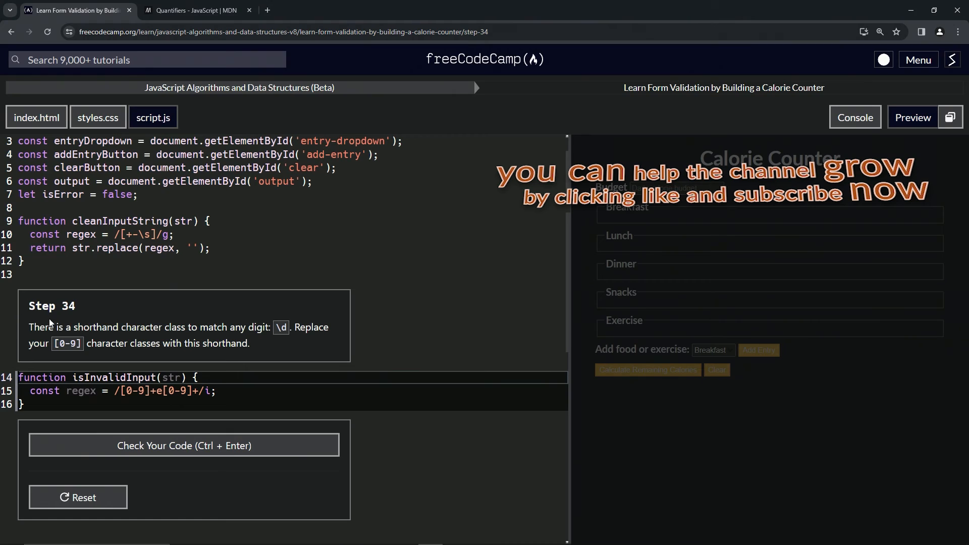